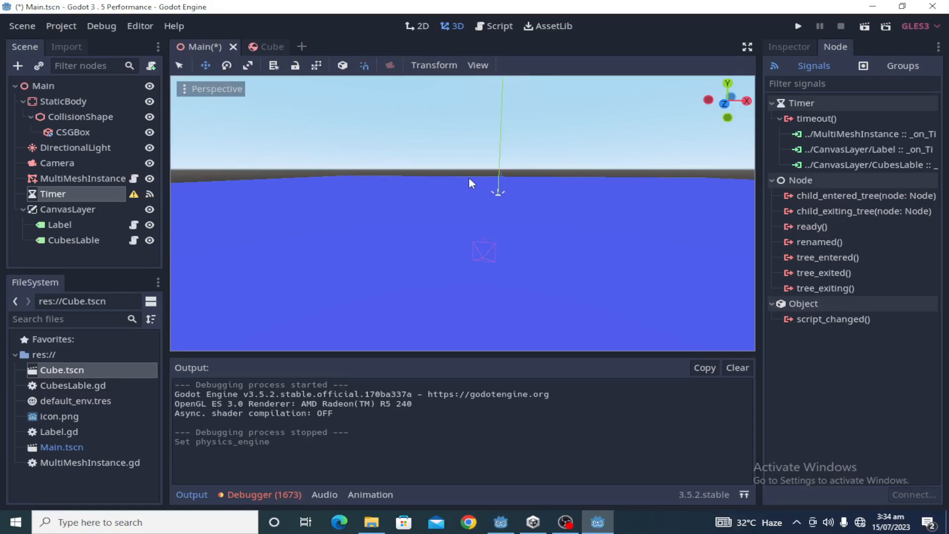
mouse_move(480, 159)
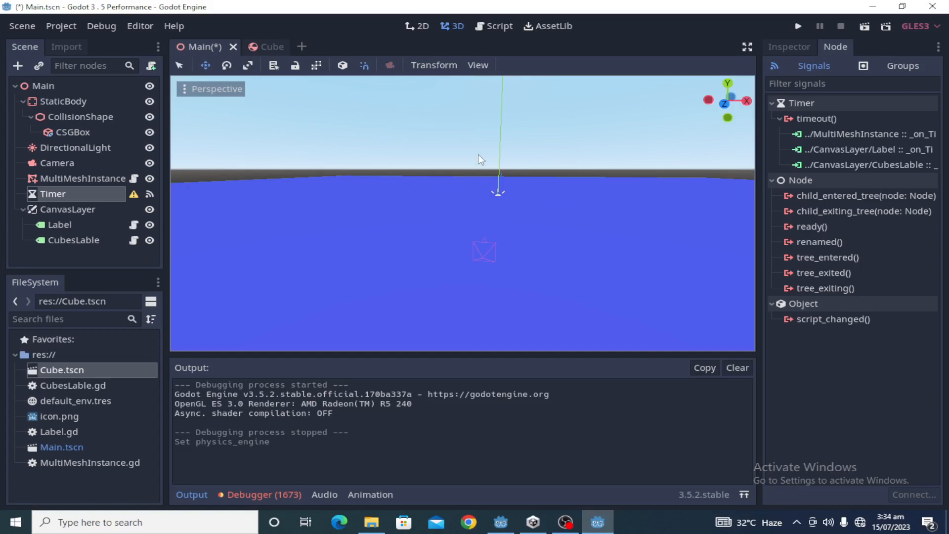
mouse_move(521, 88)
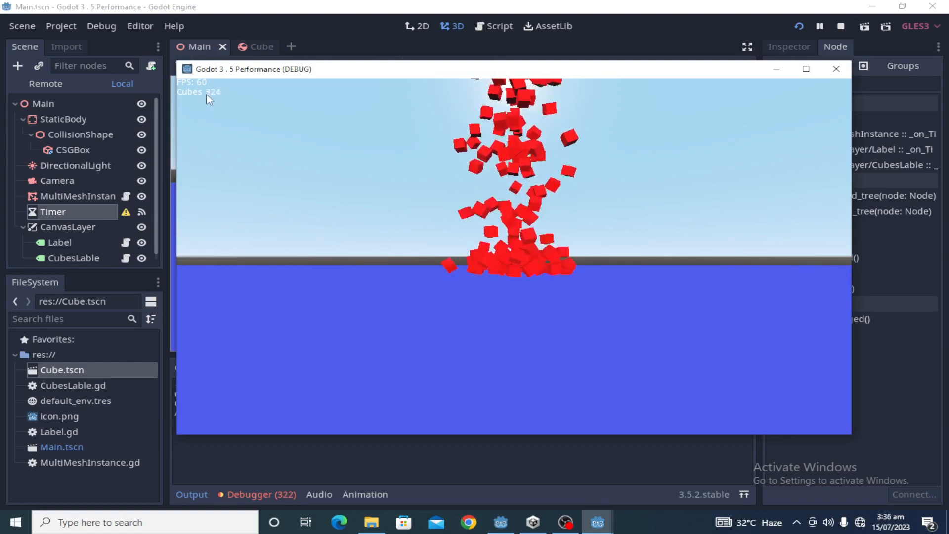
mouse_move(490, 461)
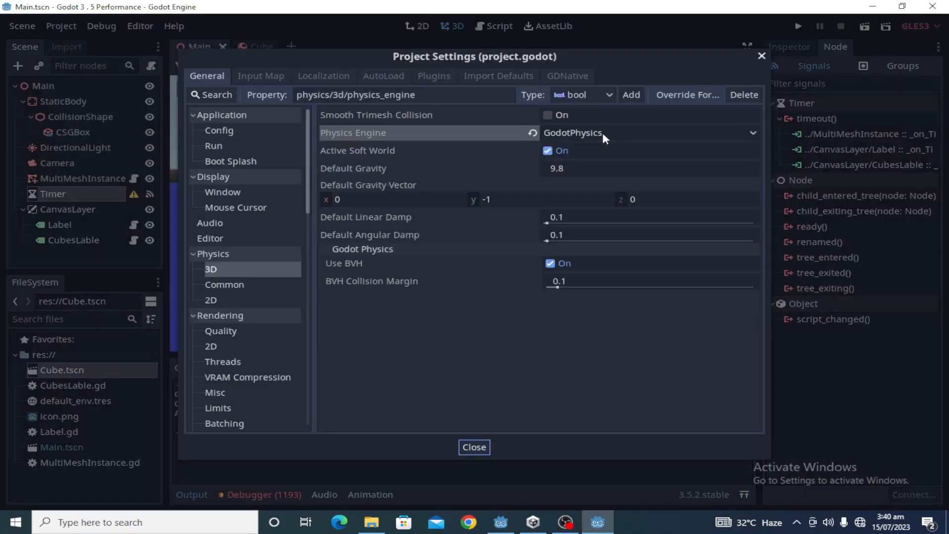
Set the 3D physics engine to Bullet and close Project Settings.
click(647, 133)
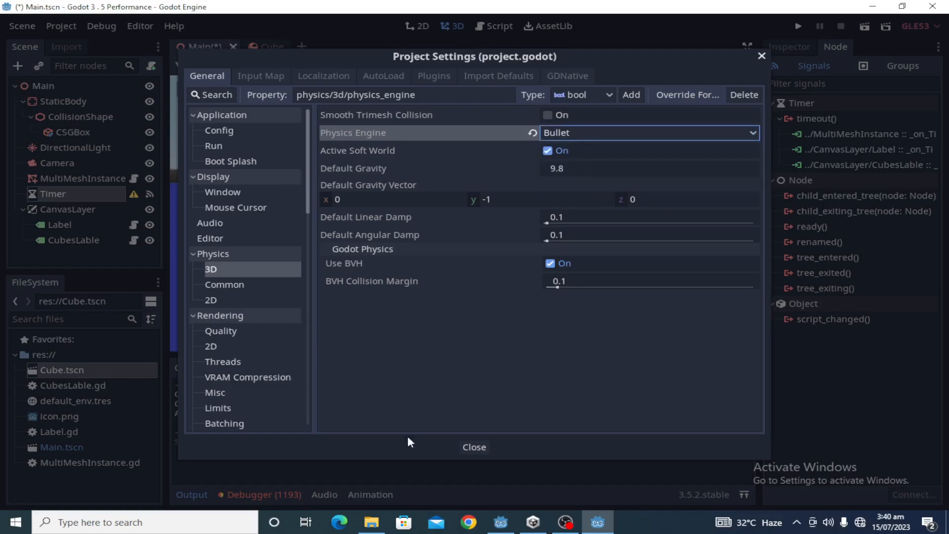
click(474, 446)
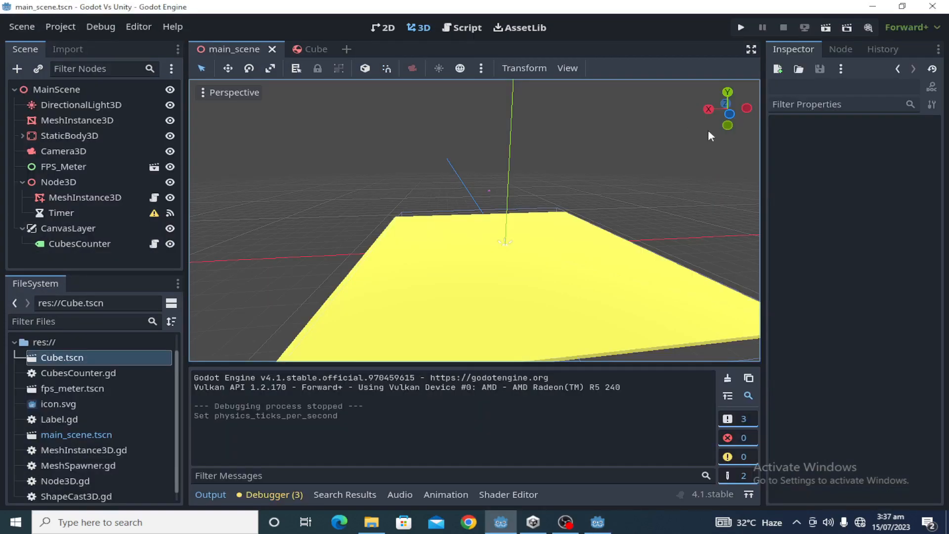
mouse_move(741, 27)
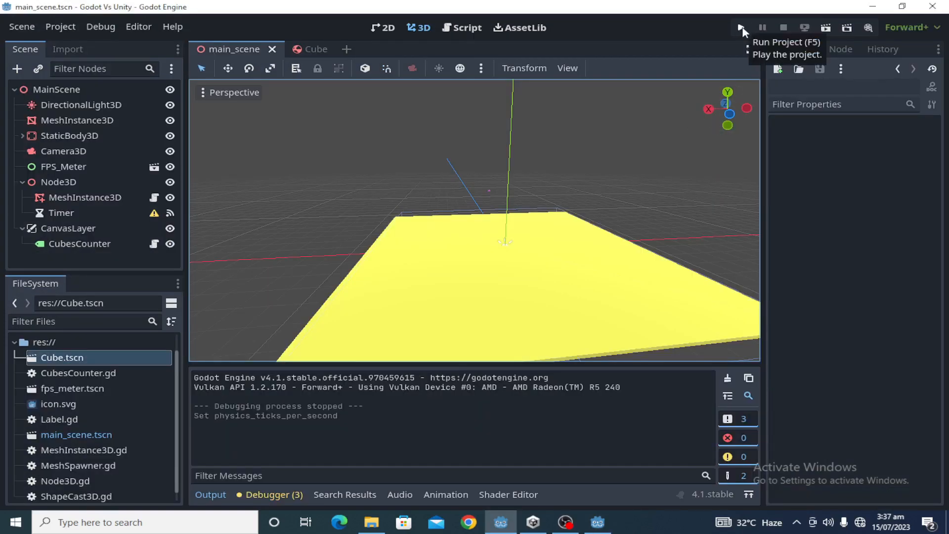
Run the Godot 4.1 cube stress test scene.
click(739, 28)
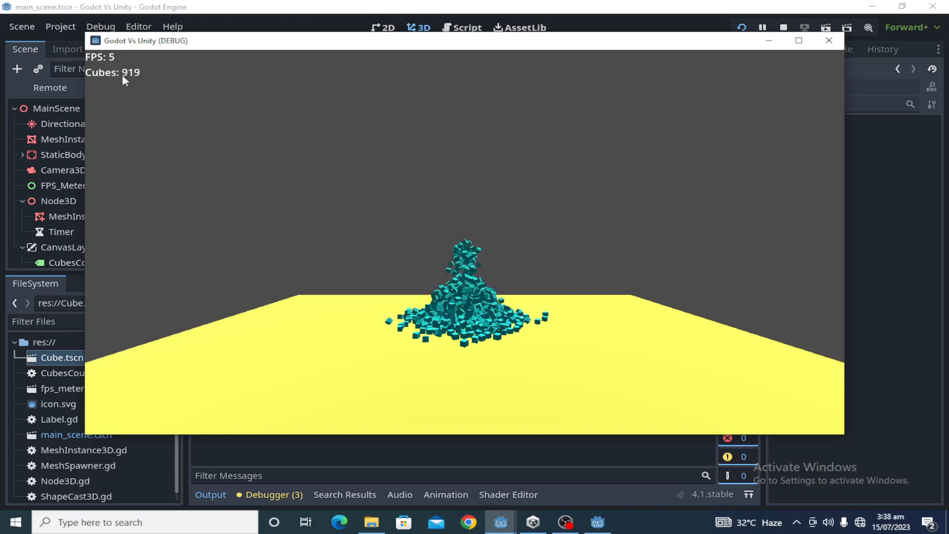
mouse_move(469, 145)
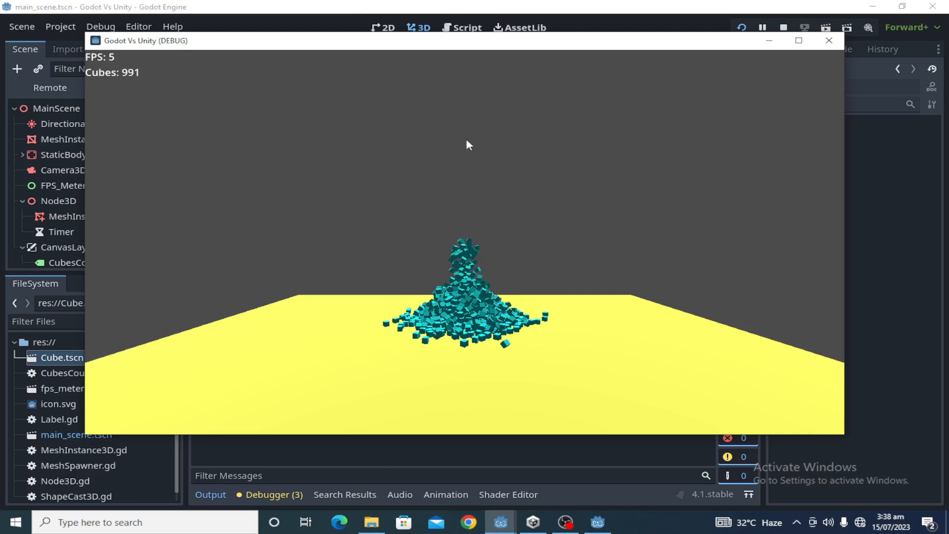